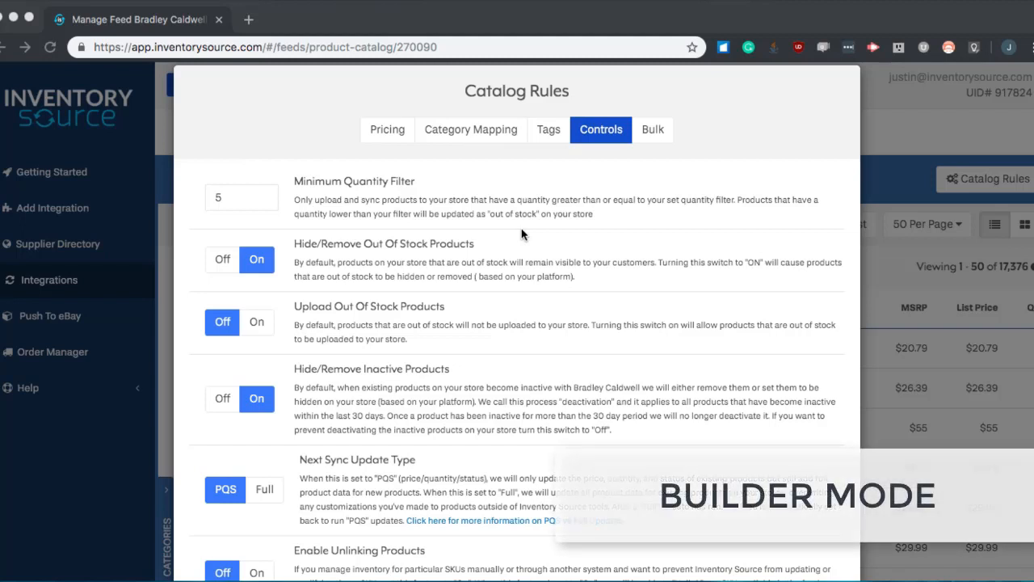
mouse_move(428, 245)
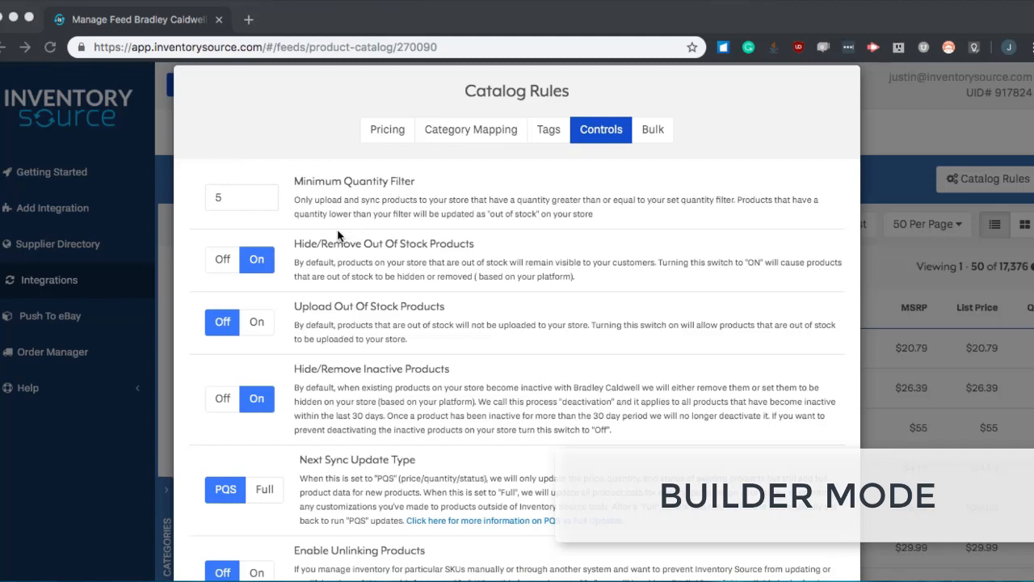
mouse_move(324, 187)
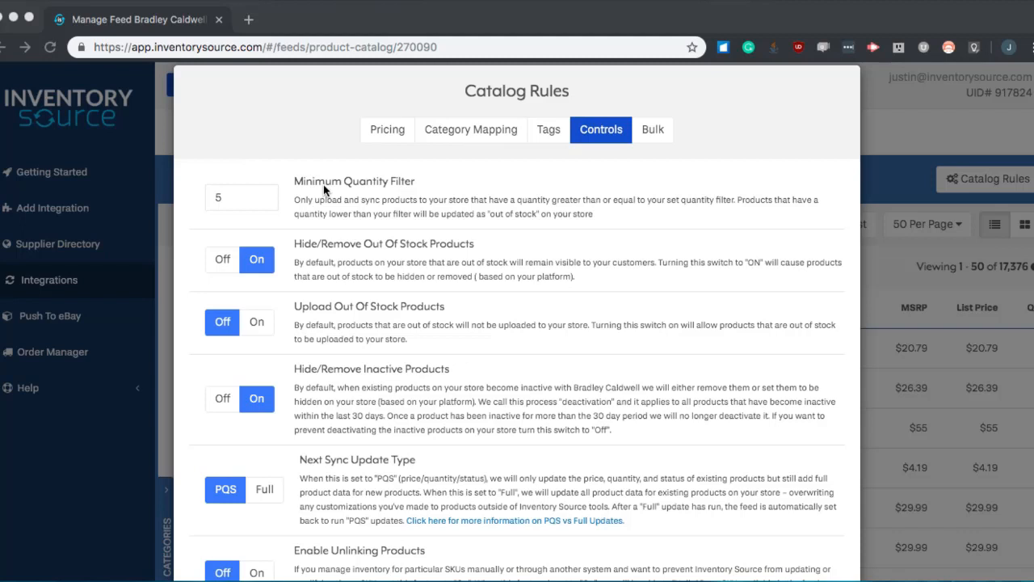
mouse_move(305, 186)
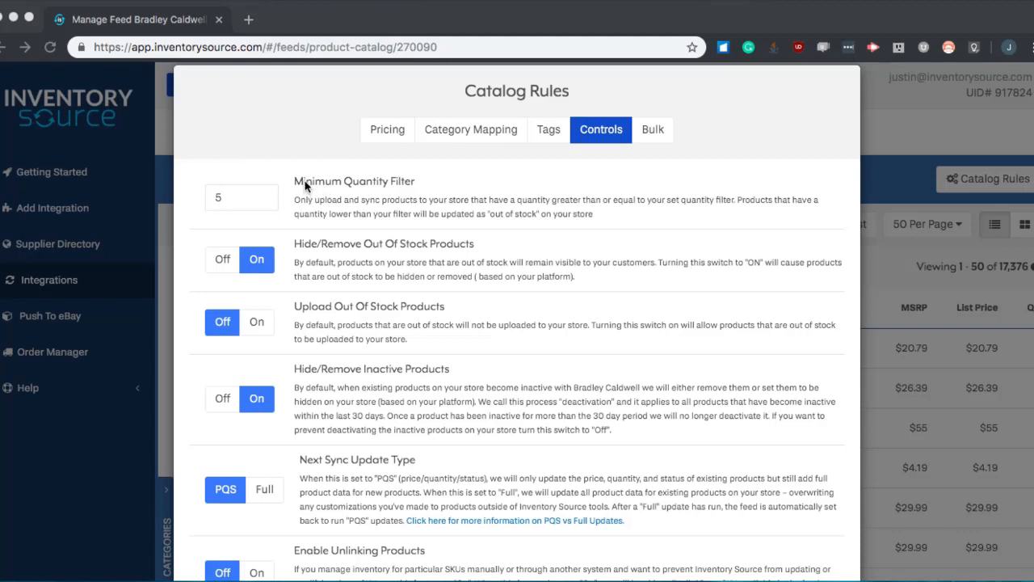
mouse_move(250, 198)
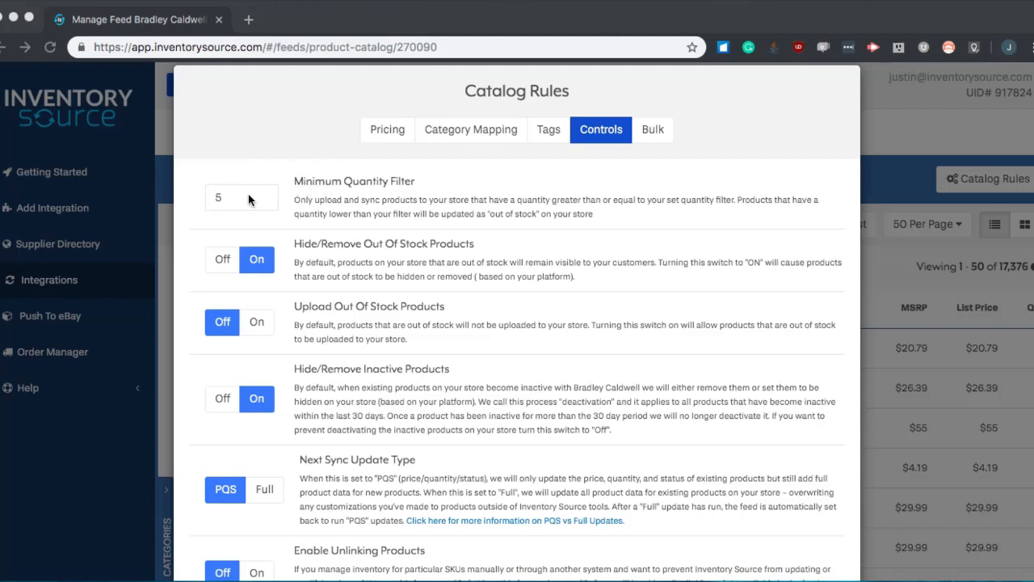
mouse_move(230, 200)
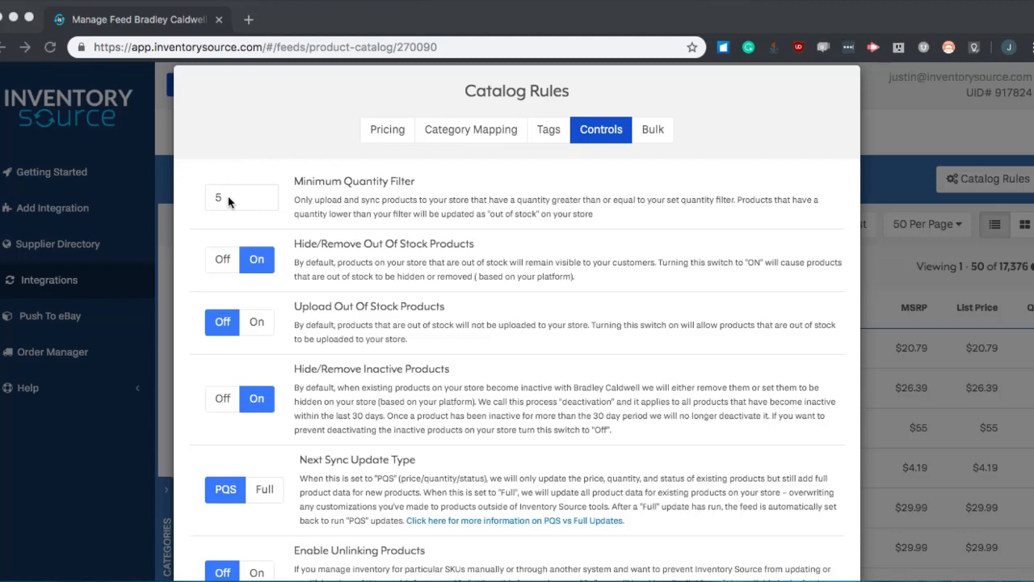
mouse_move(358, 238)
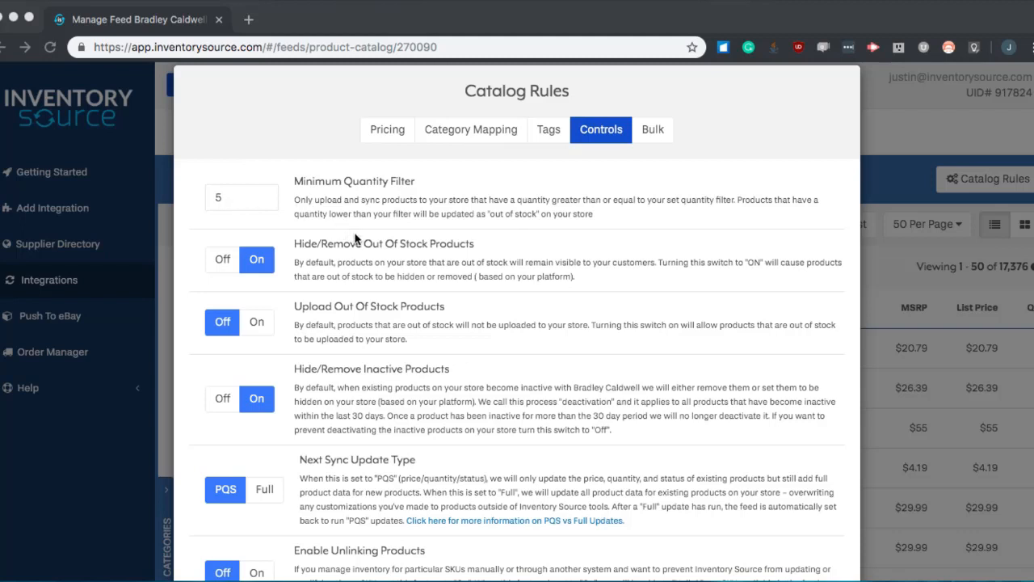
mouse_move(354, 259)
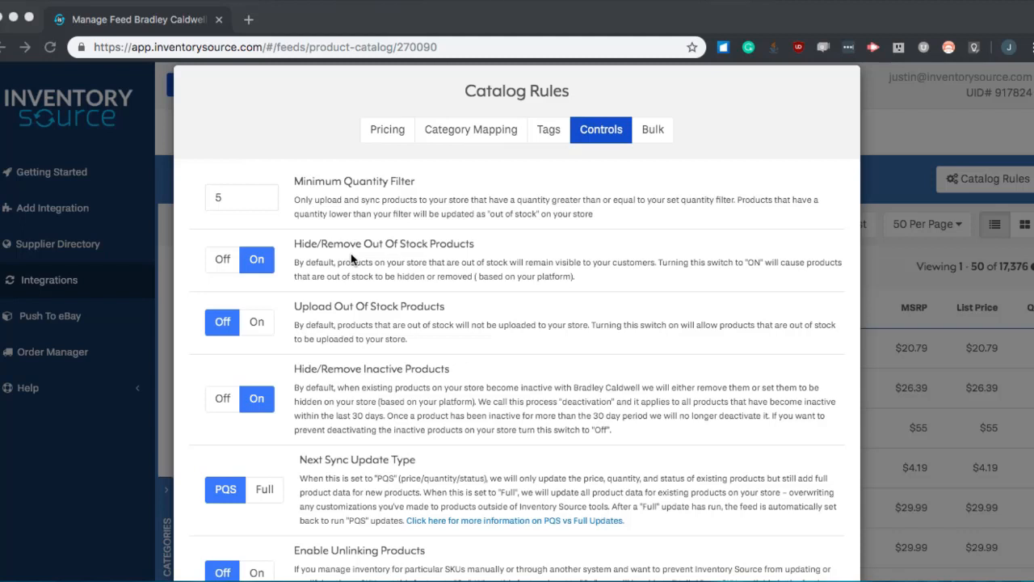
mouse_move(390, 388)
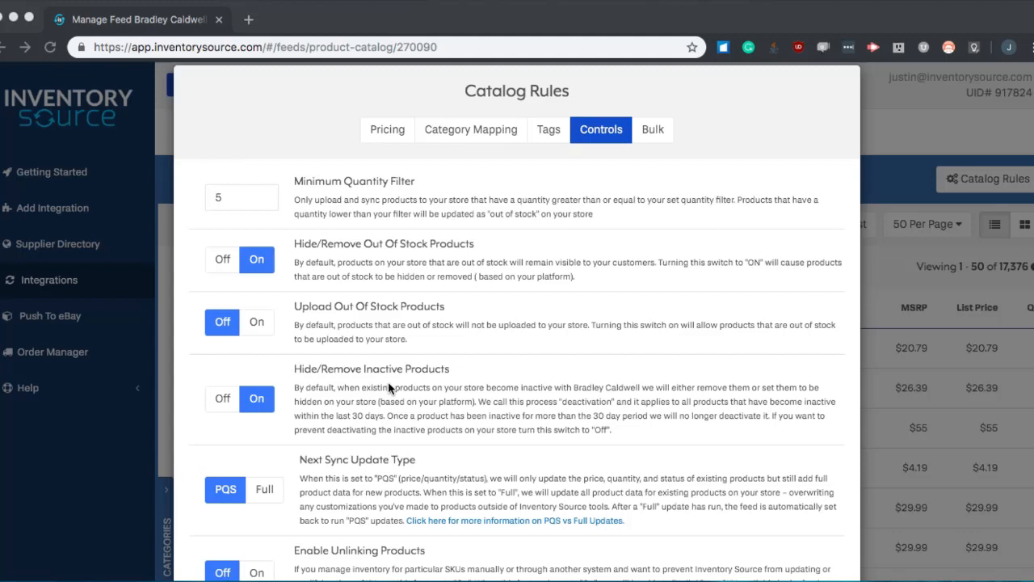
mouse_move(316, 380)
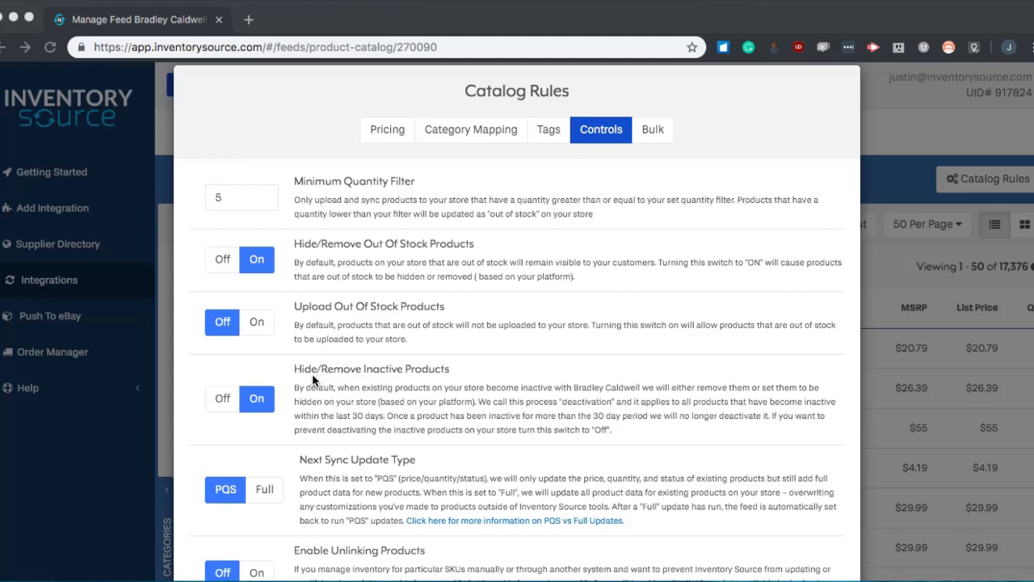
mouse_move(371, 381)
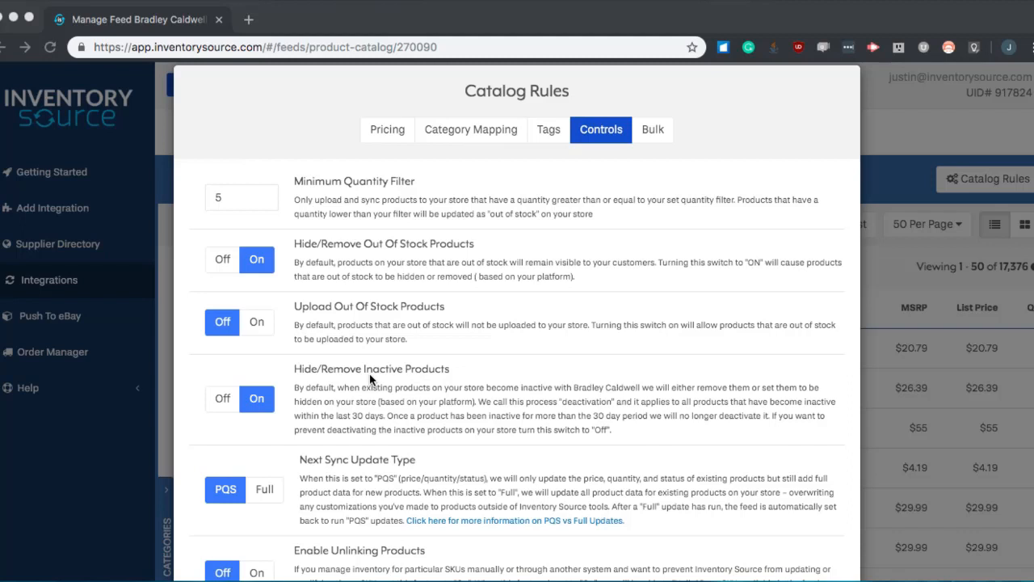
mouse_move(226, 398)
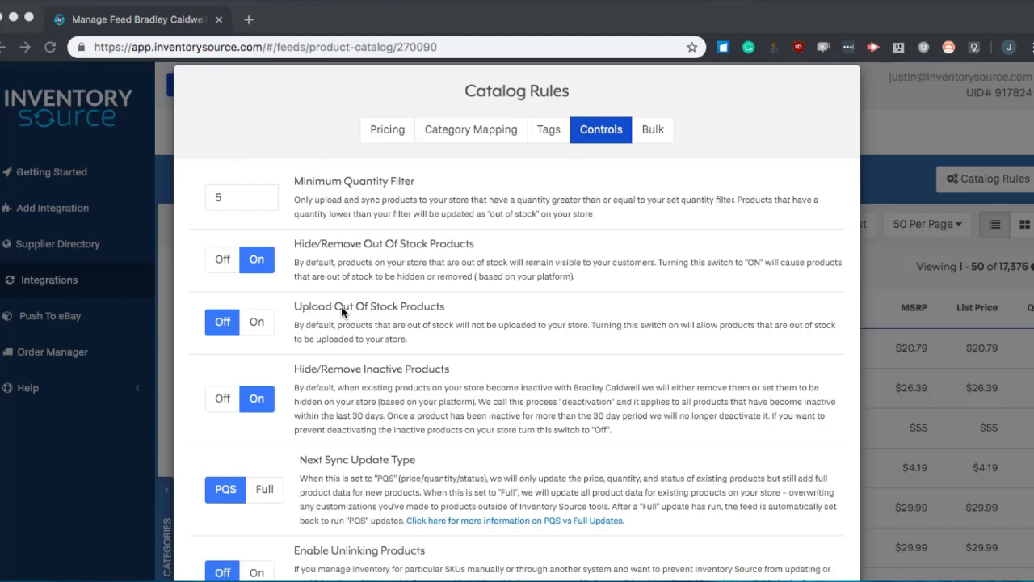
mouse_move(282, 305)
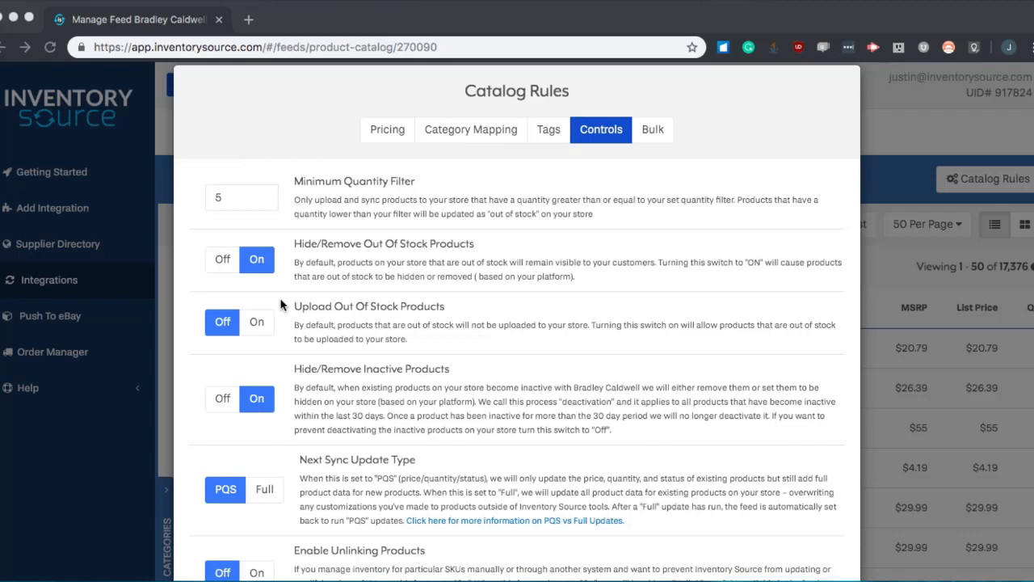
scroll(down, 3)
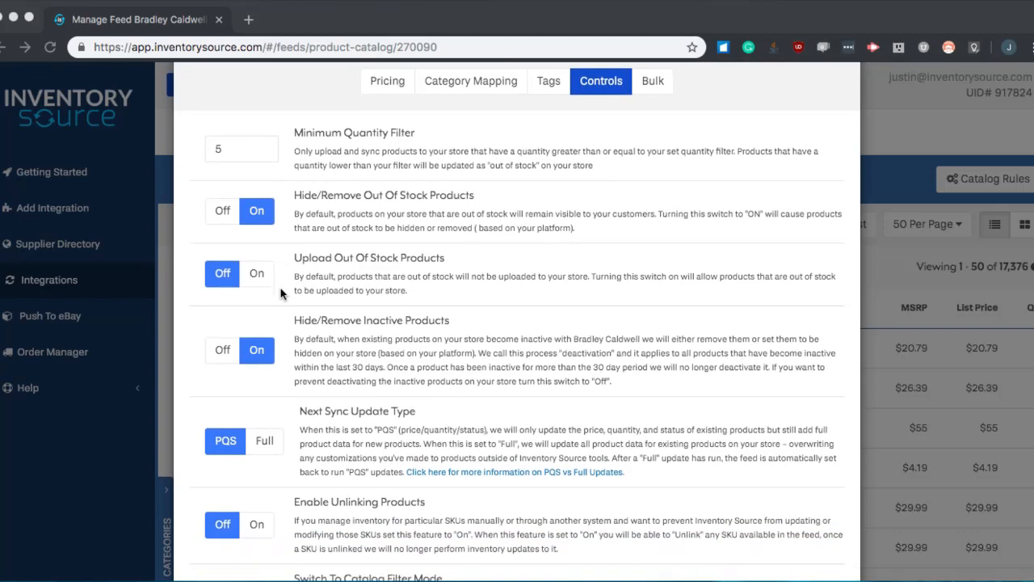
scroll(down, 3)
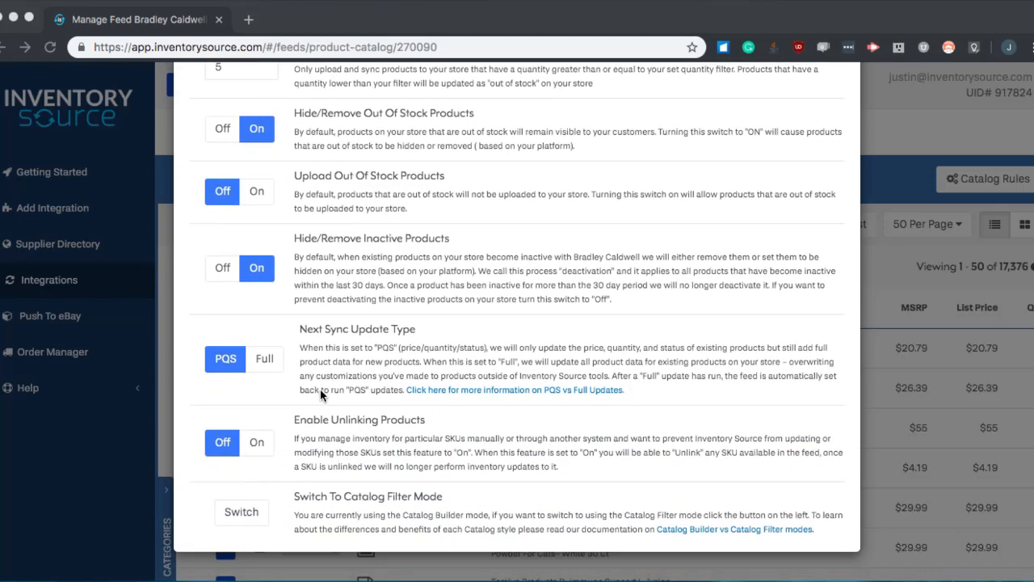
mouse_move(404, 364)
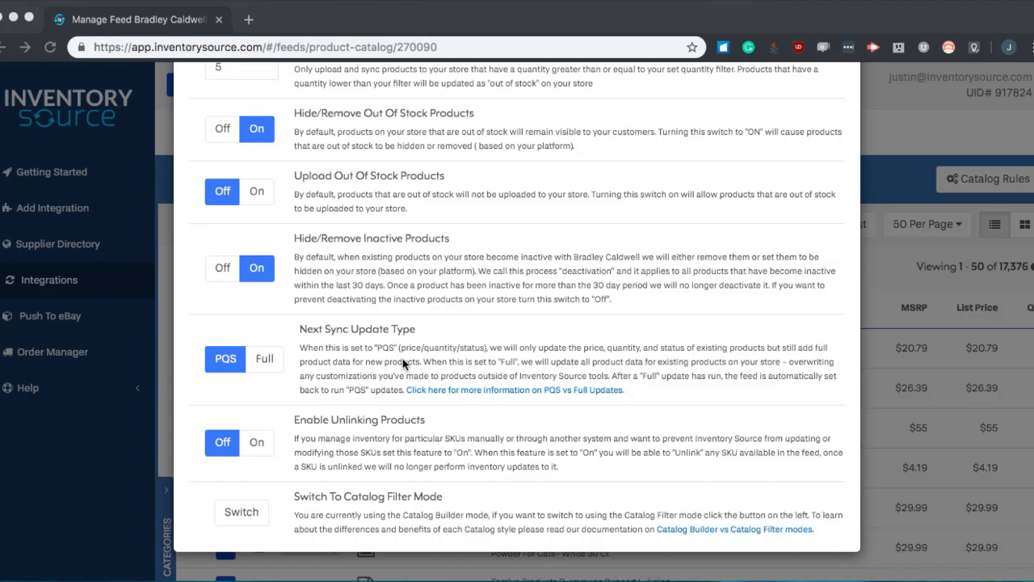
mouse_move(511, 355)
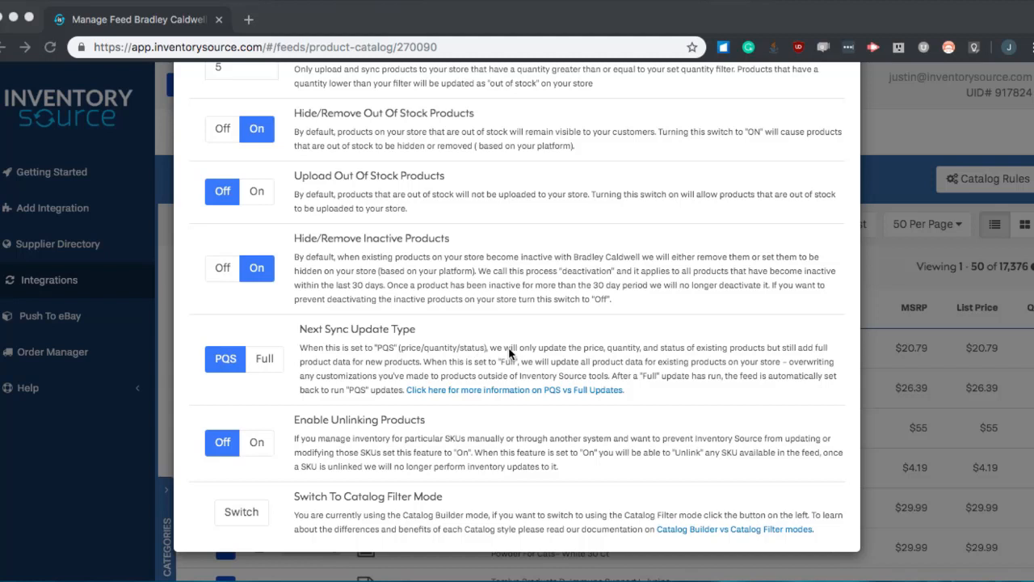
scroll(down, 3)
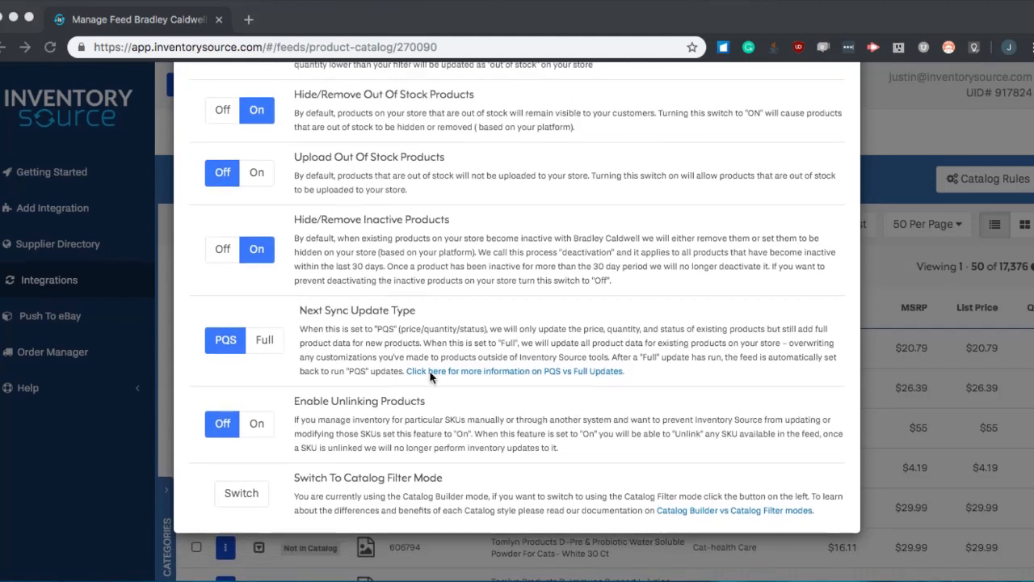